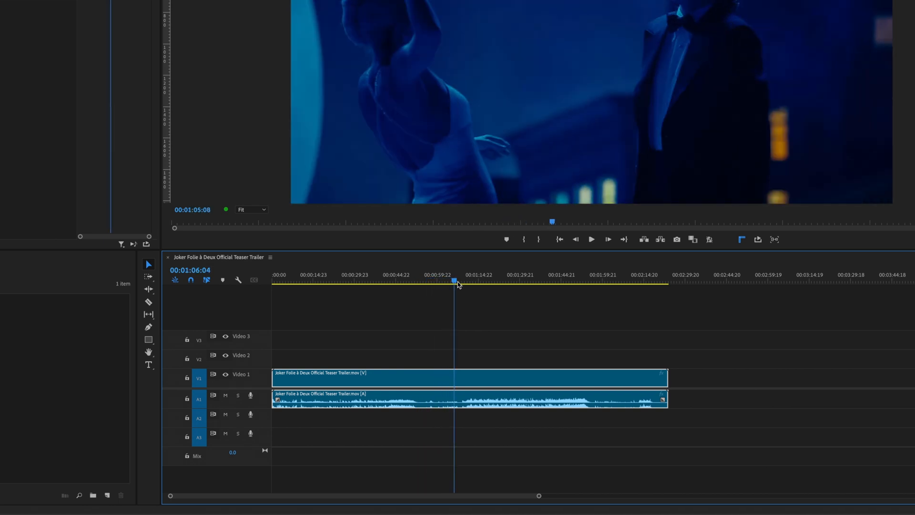
Create the sequence 'Joker Folie À Deux Official Trailer' from the trailer clip in the TUTORIAL bin.
{"action": "left_click", "coordinate": [470, 281]}
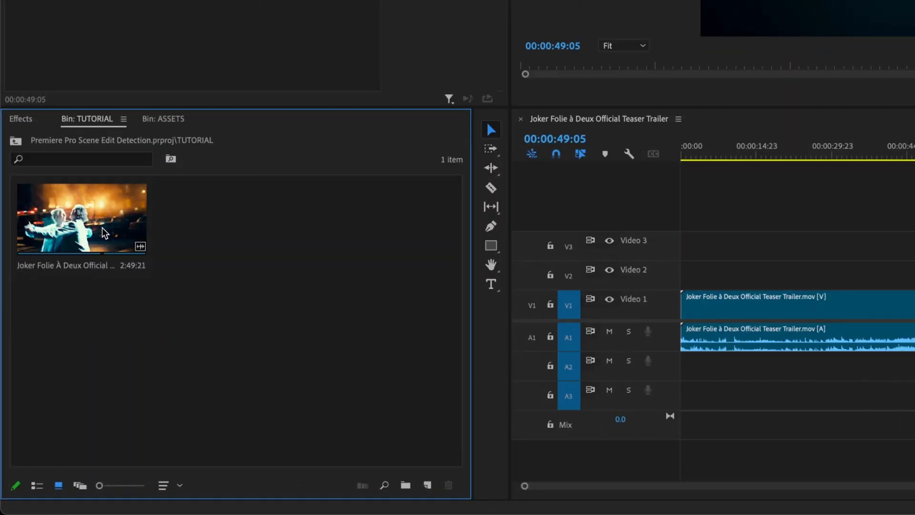
{"action": "left_click", "coordinate": [81, 218]}
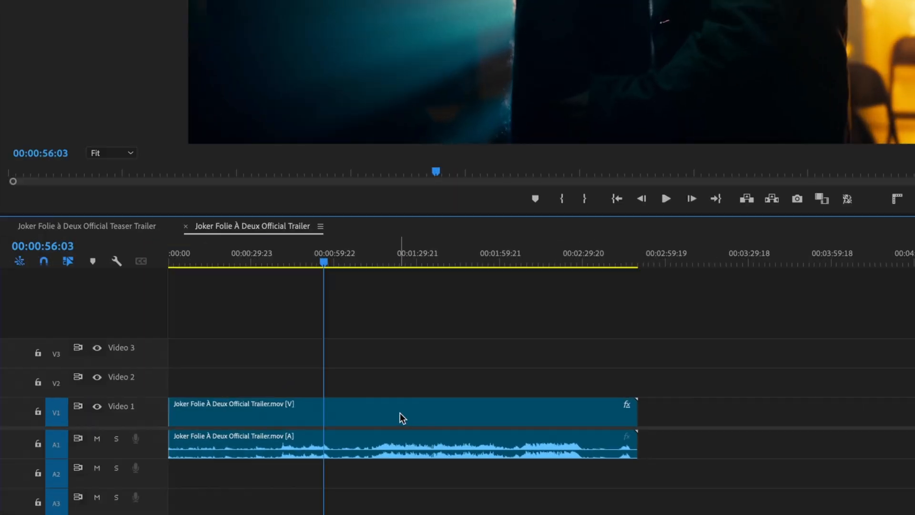
Open Scene Edit Detection for the trailer clip and toggle the clip marker and subclip-bin options.
{"action": "right_click", "coordinate": [401, 417]}
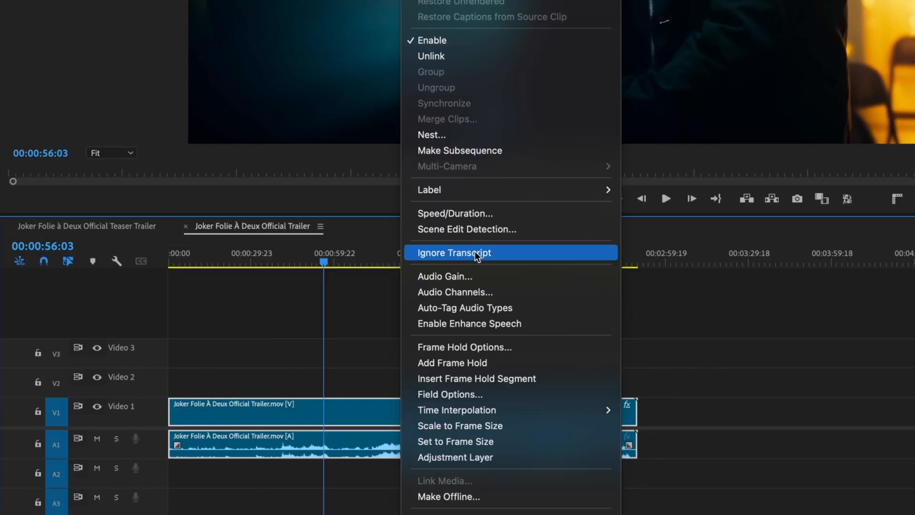
{"action": "mouse_move", "coordinate": [483, 235]}
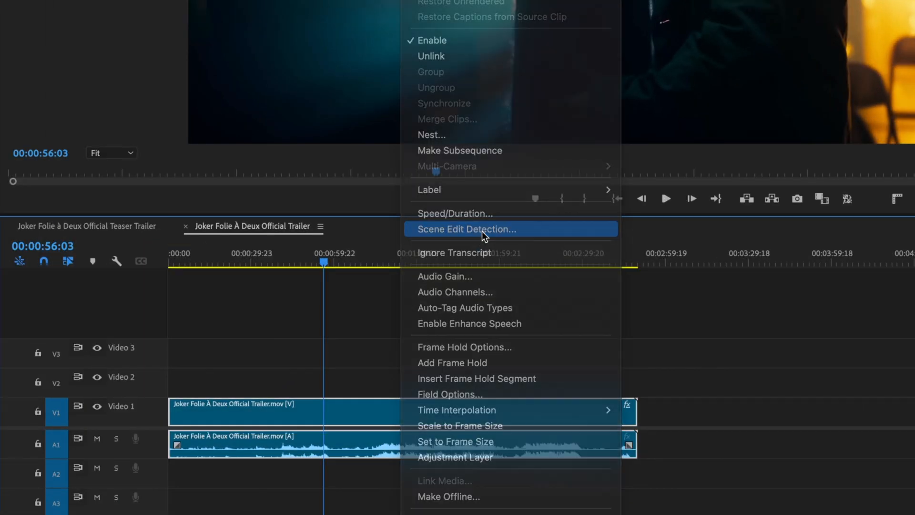
{"action": "left_click", "coordinate": [467, 229]}
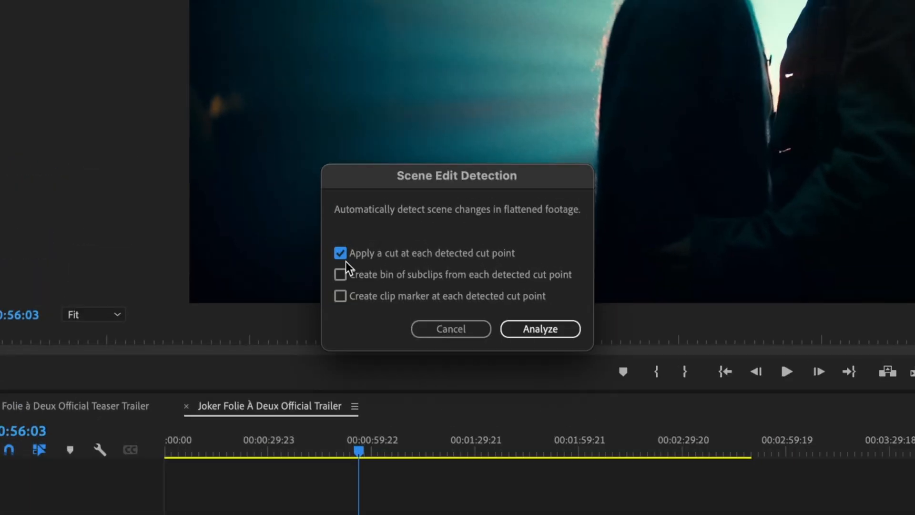
{"action": "mouse_move", "coordinate": [510, 272]}
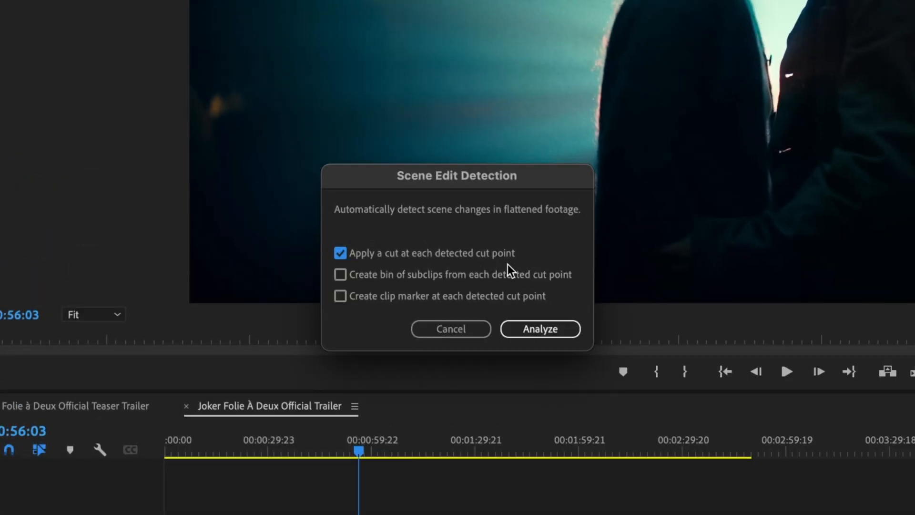
{"action": "mouse_move", "coordinate": [558, 289]}
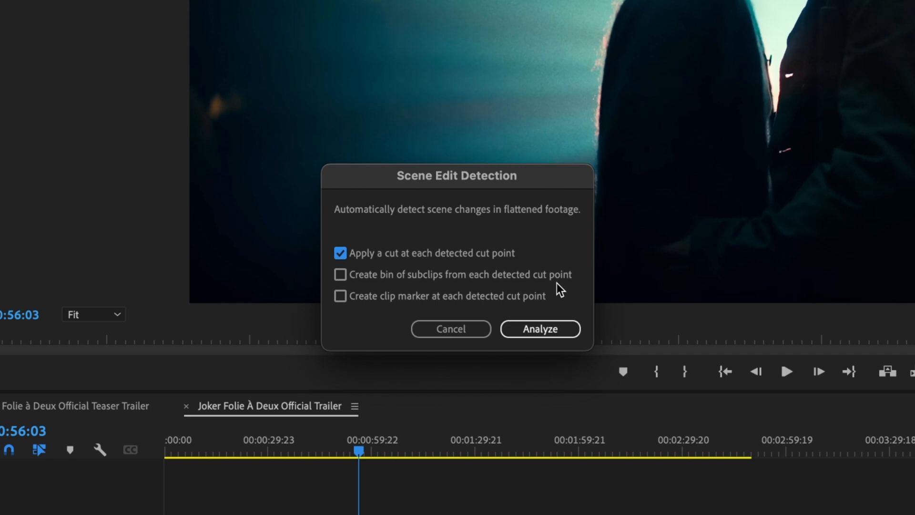
{"action": "mouse_move", "coordinate": [477, 312]}
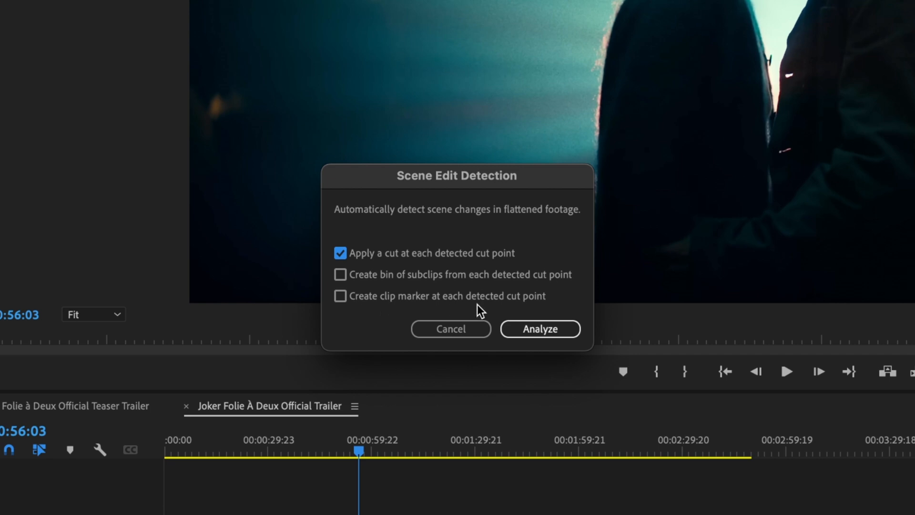
{"action": "mouse_move", "coordinate": [532, 313]}
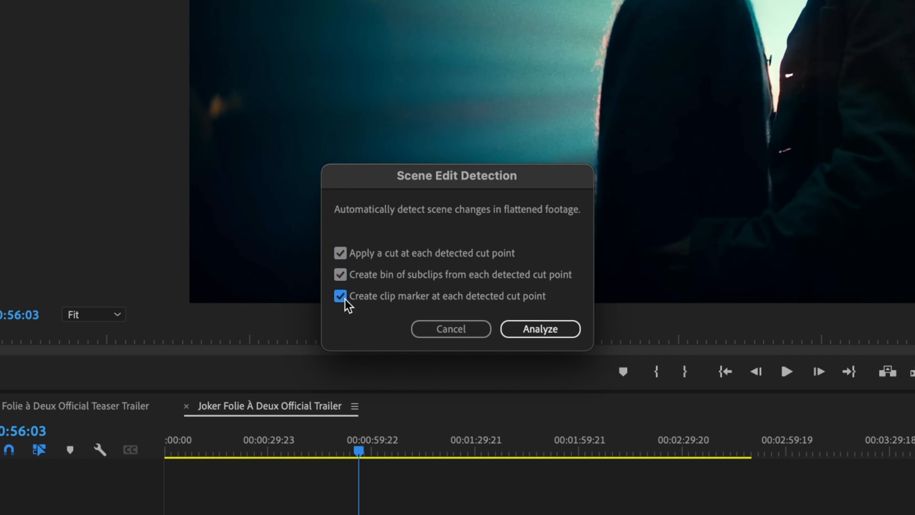
{"action": "left_click", "coordinate": [339, 296]}
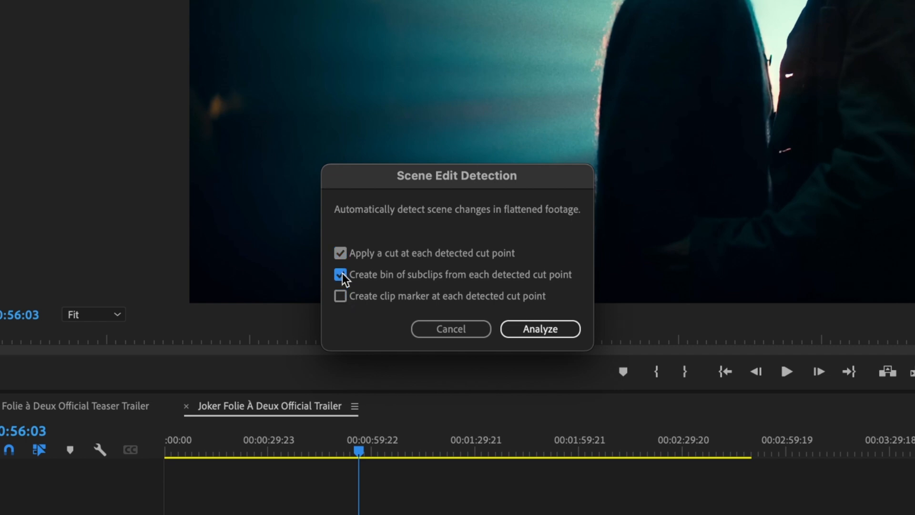
{"action": "left_click", "coordinate": [340, 253]}
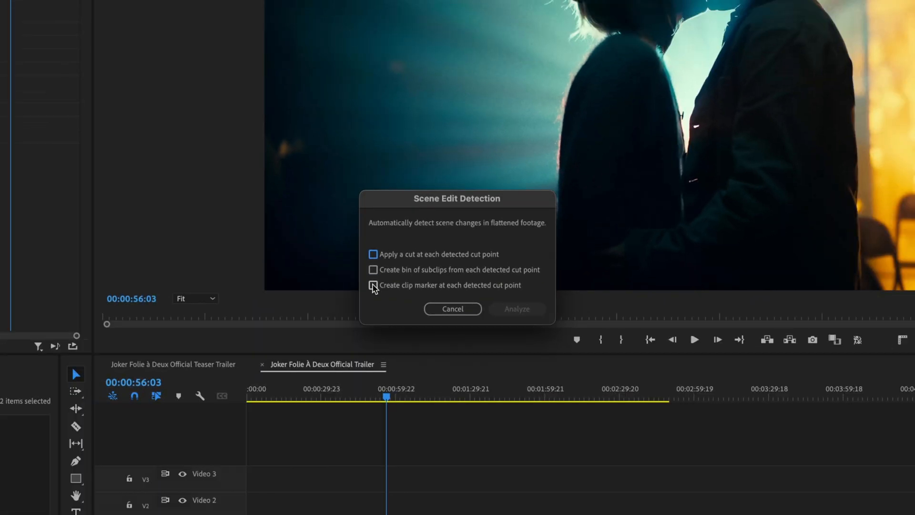
Run scene change analysis with only clip markers at detected cut points.
{"action": "left_click", "coordinate": [373, 285]}
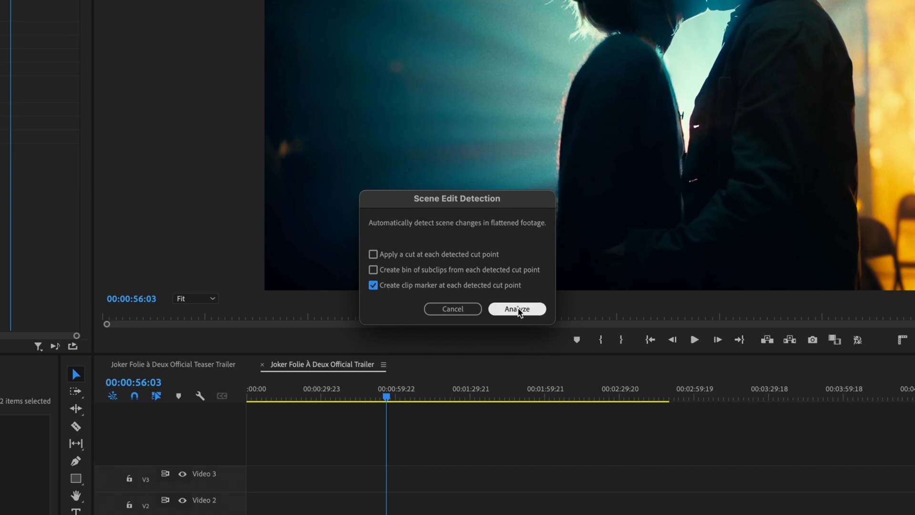
{"action": "left_click", "coordinate": [516, 308]}
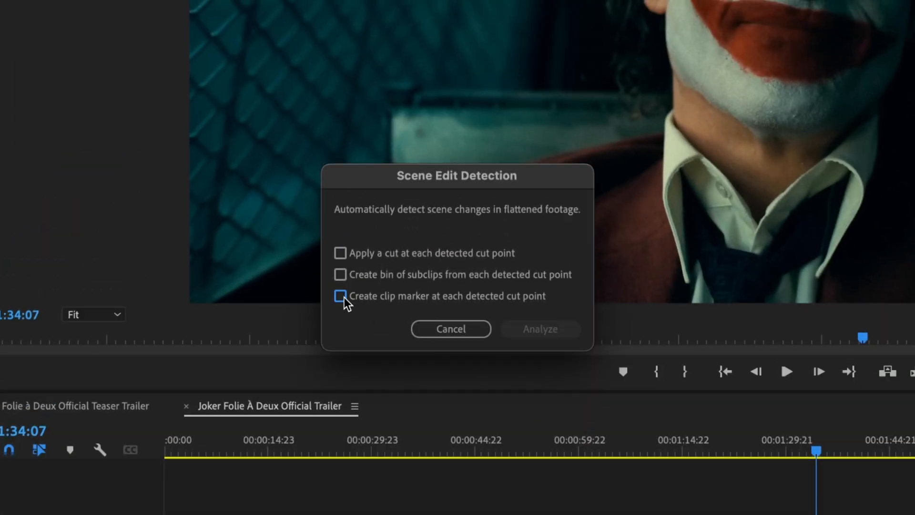
Analyze with Apply a cut and Create bin of subclips, then open and enlarge the 76-subclip bin.
{"action": "left_click", "coordinate": [340, 252]}
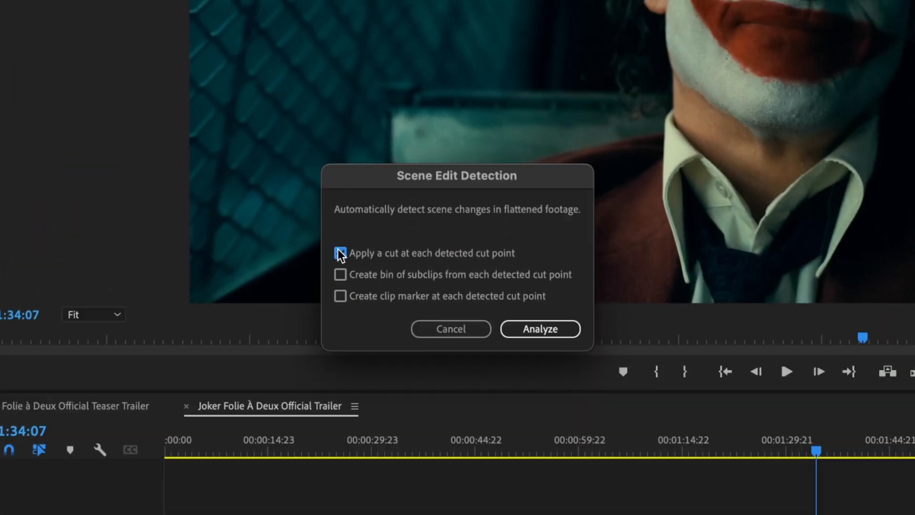
{"action": "left_click", "coordinate": [341, 253]}
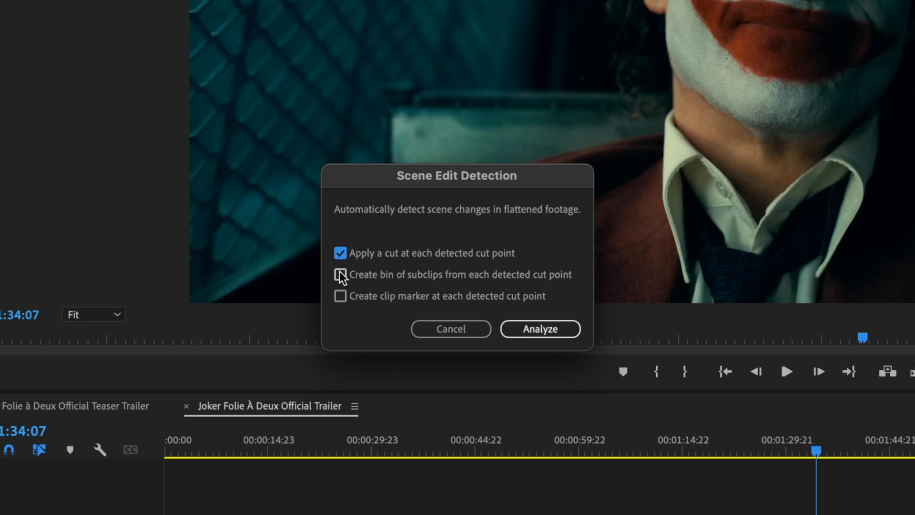
{"action": "left_click", "coordinate": [340, 274]}
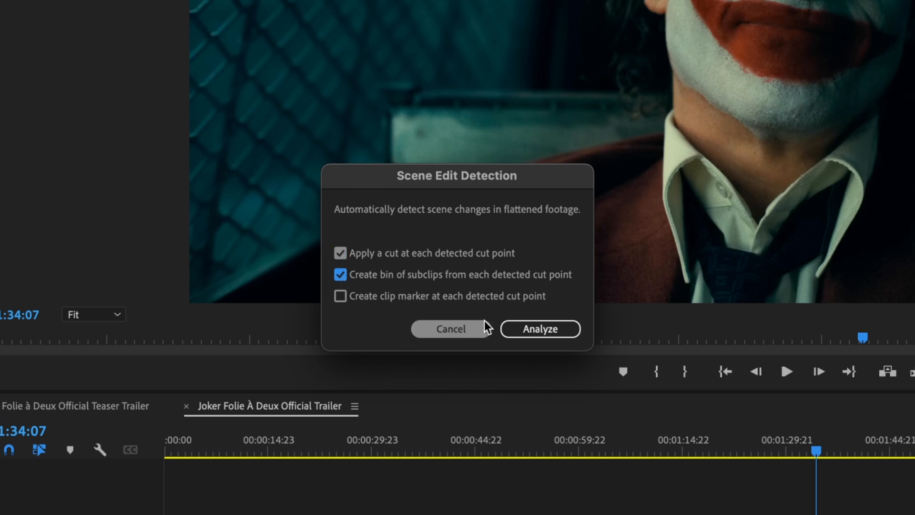
{"action": "left_click", "coordinate": [540, 328]}
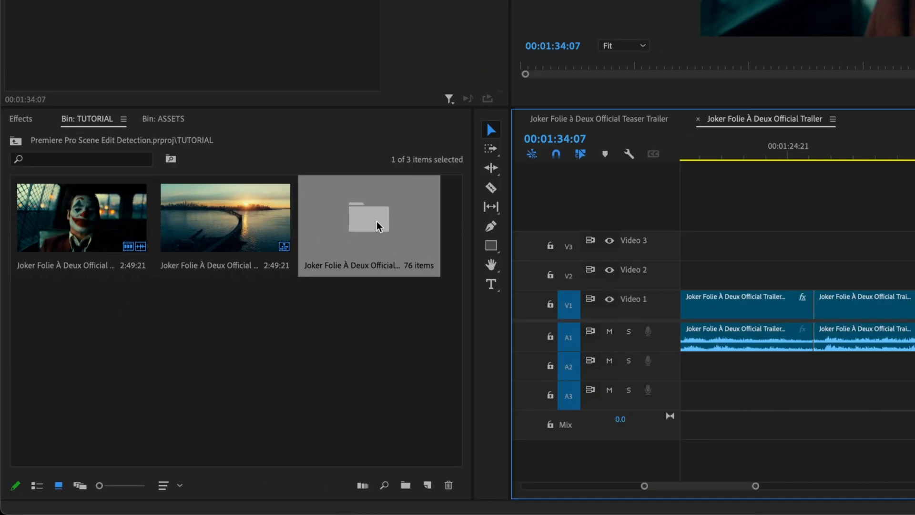
{"action": "double_click", "coordinate": [369, 219]}
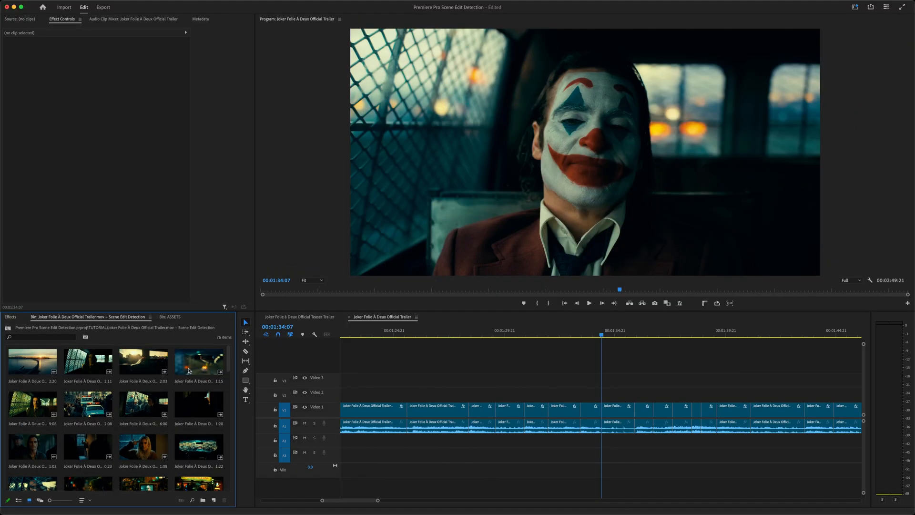
{"action": "key", "text": "Option+Shift+2"}
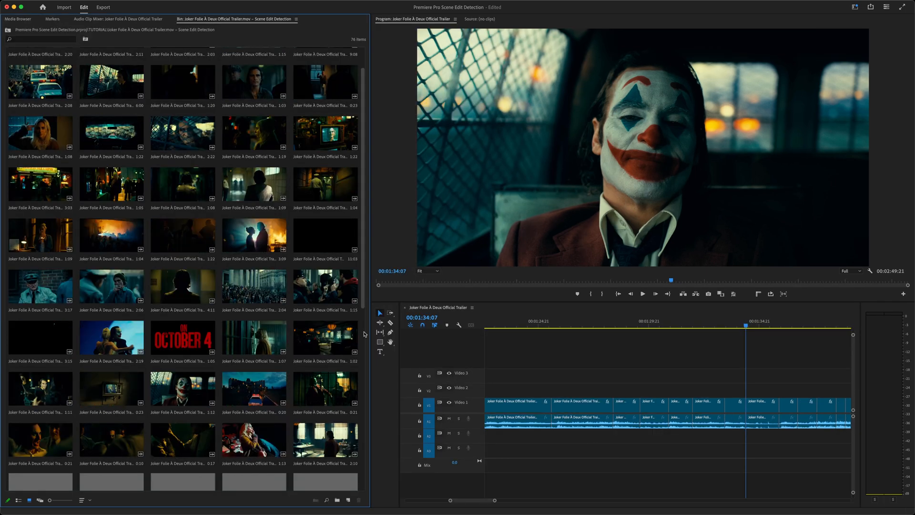
Scroll the enlarged bin down to the closing title-card subclips and select one.
{"action": "scroll", "scroll_direction": "down", "scroll_amount": 3}
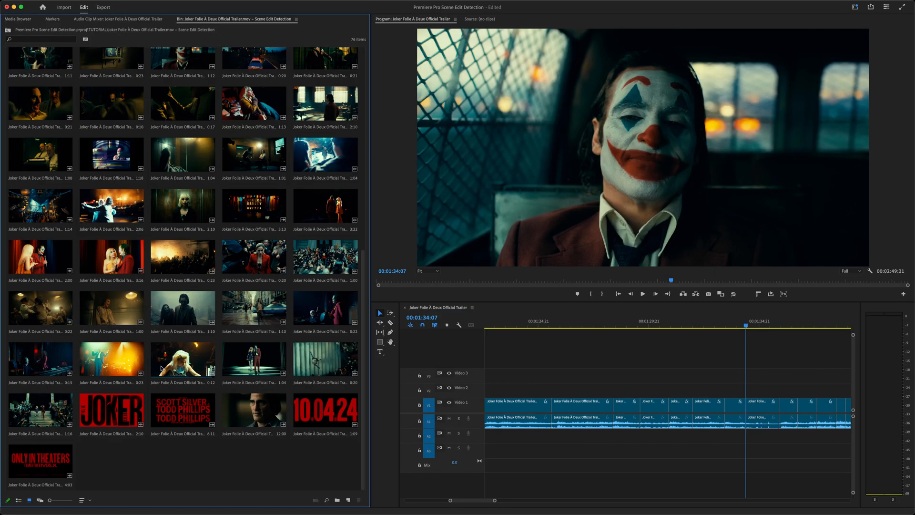
{"action": "left_click", "coordinate": [40, 410]}
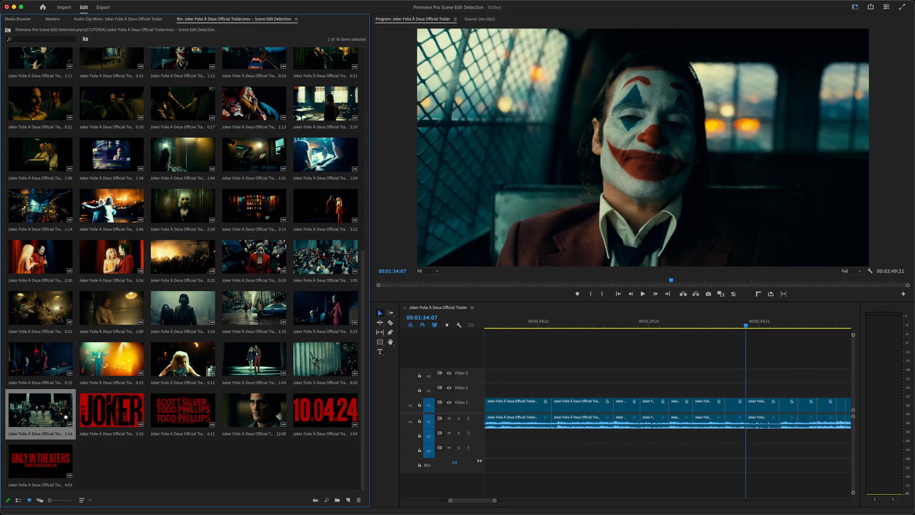